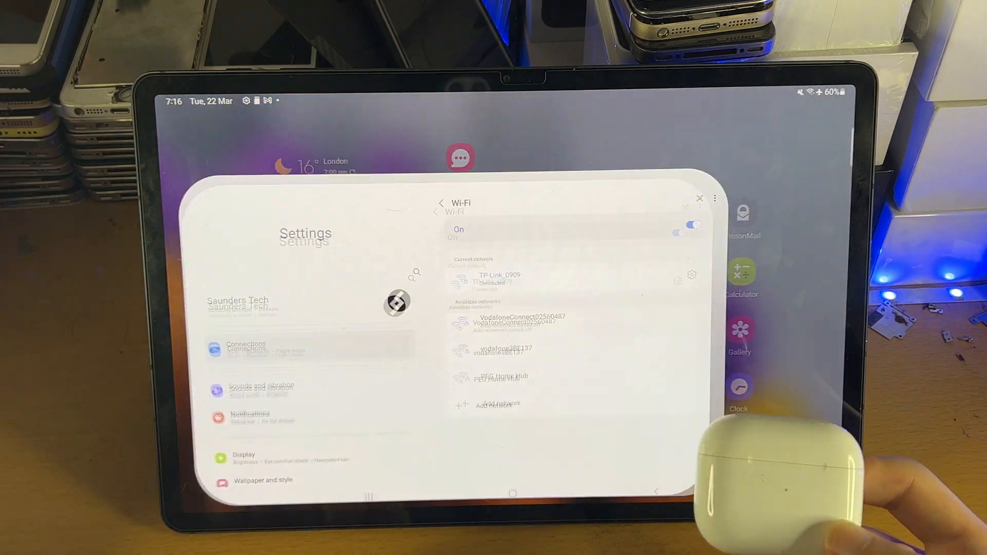
Show the Connections page with Wi-Fi, Bluetooth and Flight mode
{"action": "left_click", "coordinate": [441, 202]}
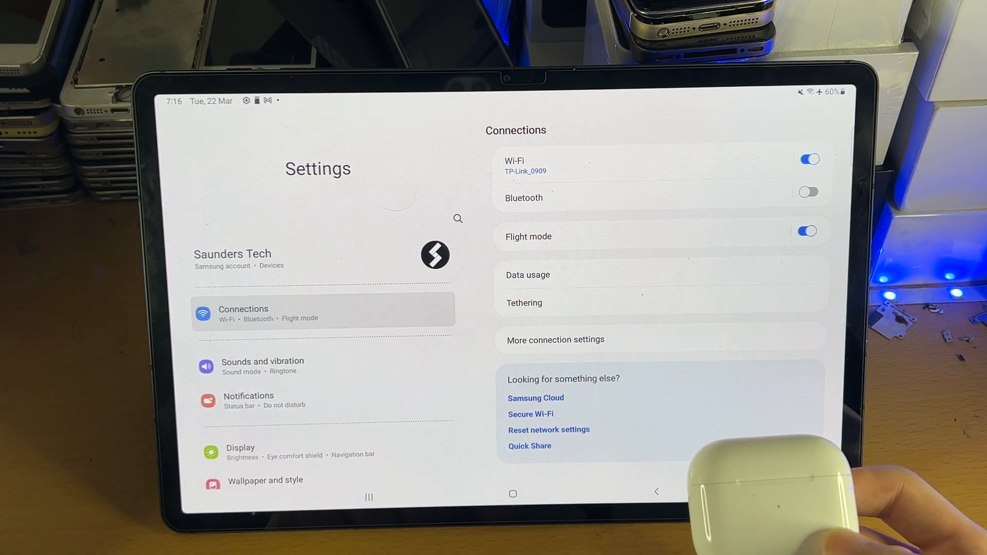
Turn Bluetooth on and unpair the previously saved AirPods from the tablet
{"action": "left_click", "coordinate": [523, 198]}
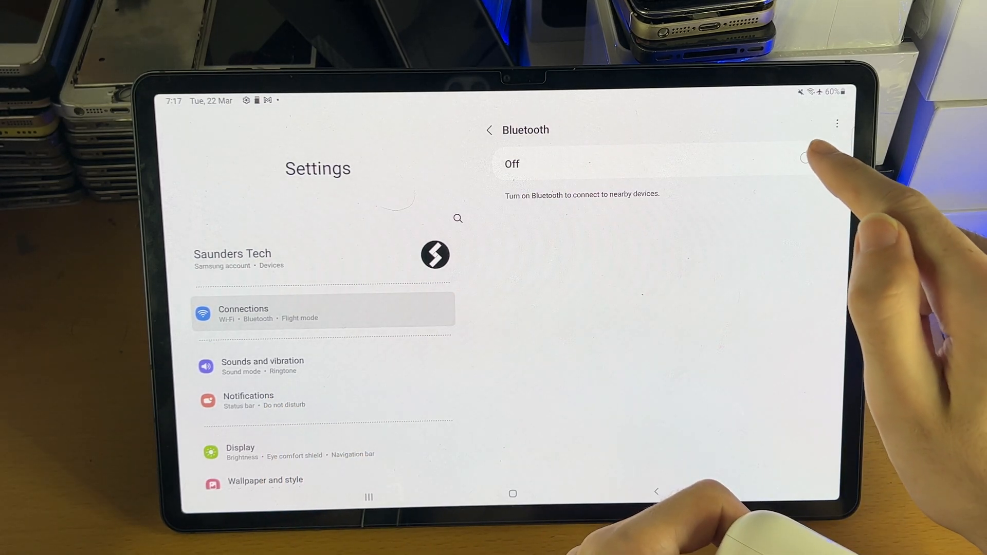
{"action": "left_click", "coordinate": [808, 158]}
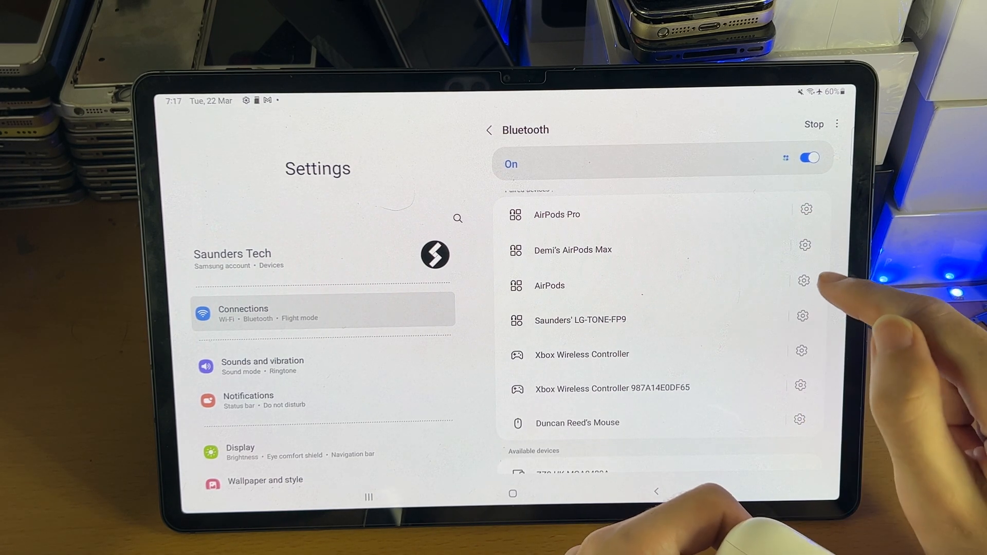
{"action": "left_click", "coordinate": [804, 280]}
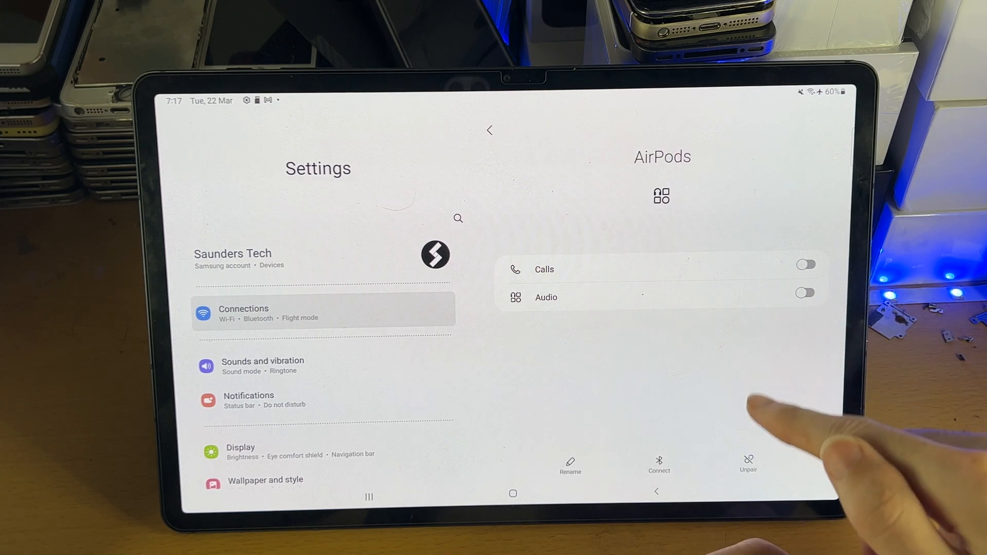
{"action": "left_click", "coordinate": [749, 464]}
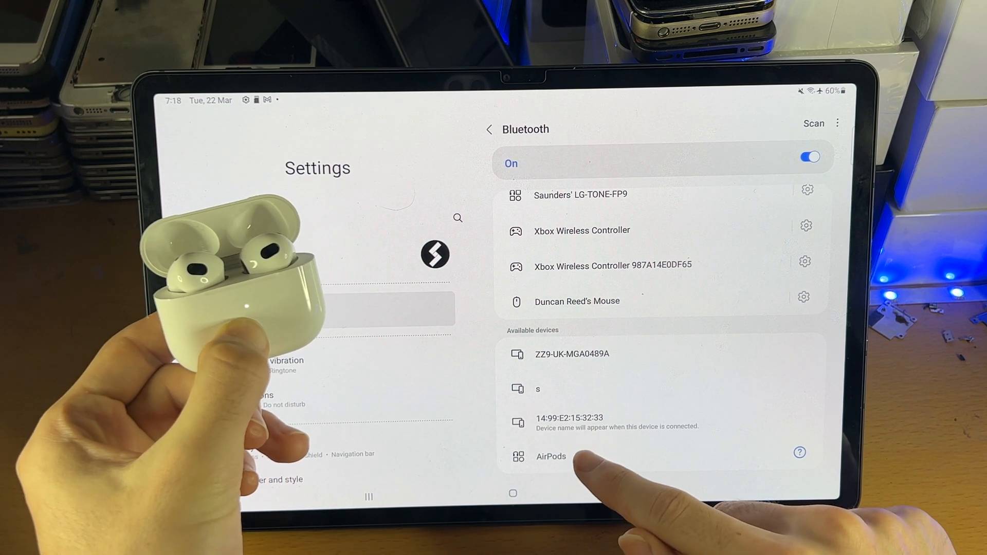
Pair the nearby AirPods and connect them for calls and audio
{"action": "left_click", "coordinate": [551, 457]}
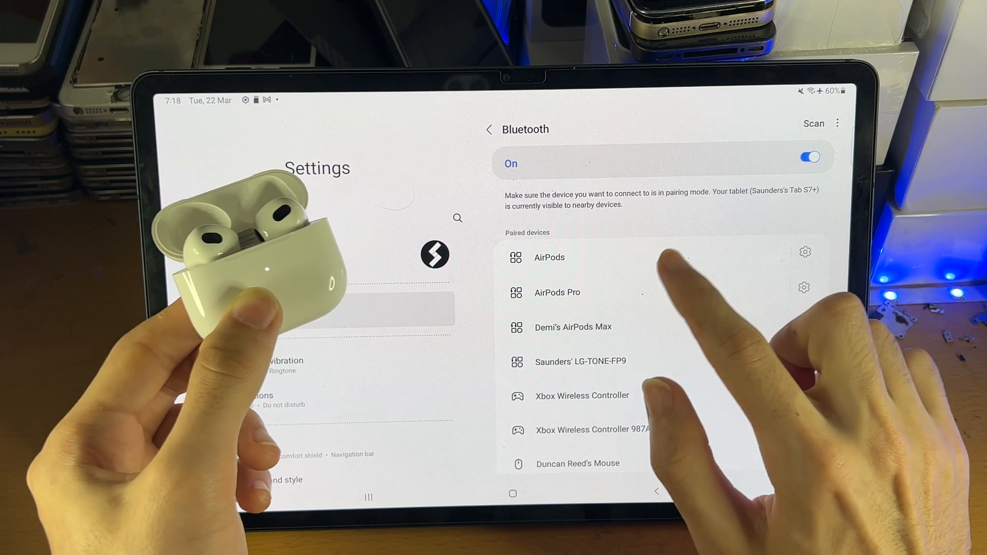
{"action": "left_click", "coordinate": [549, 257]}
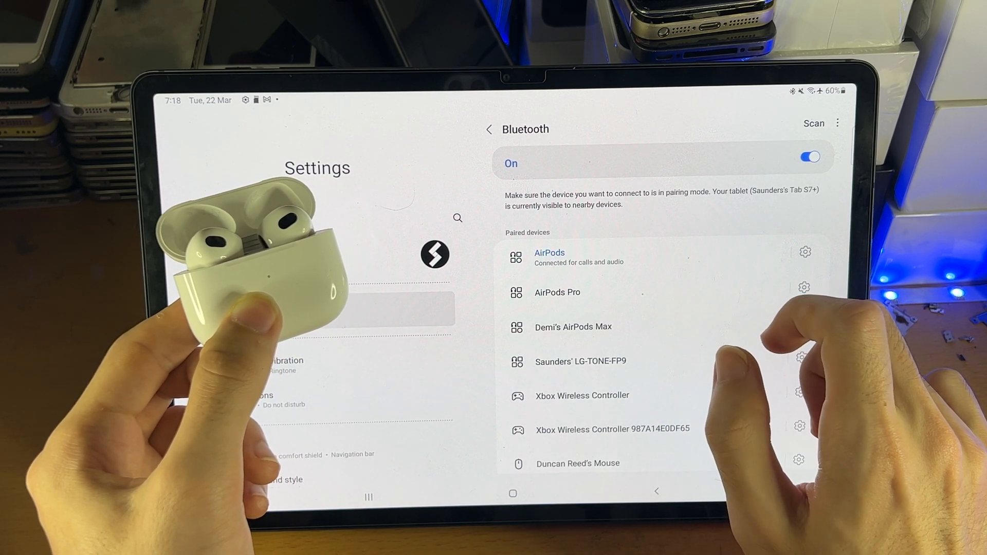